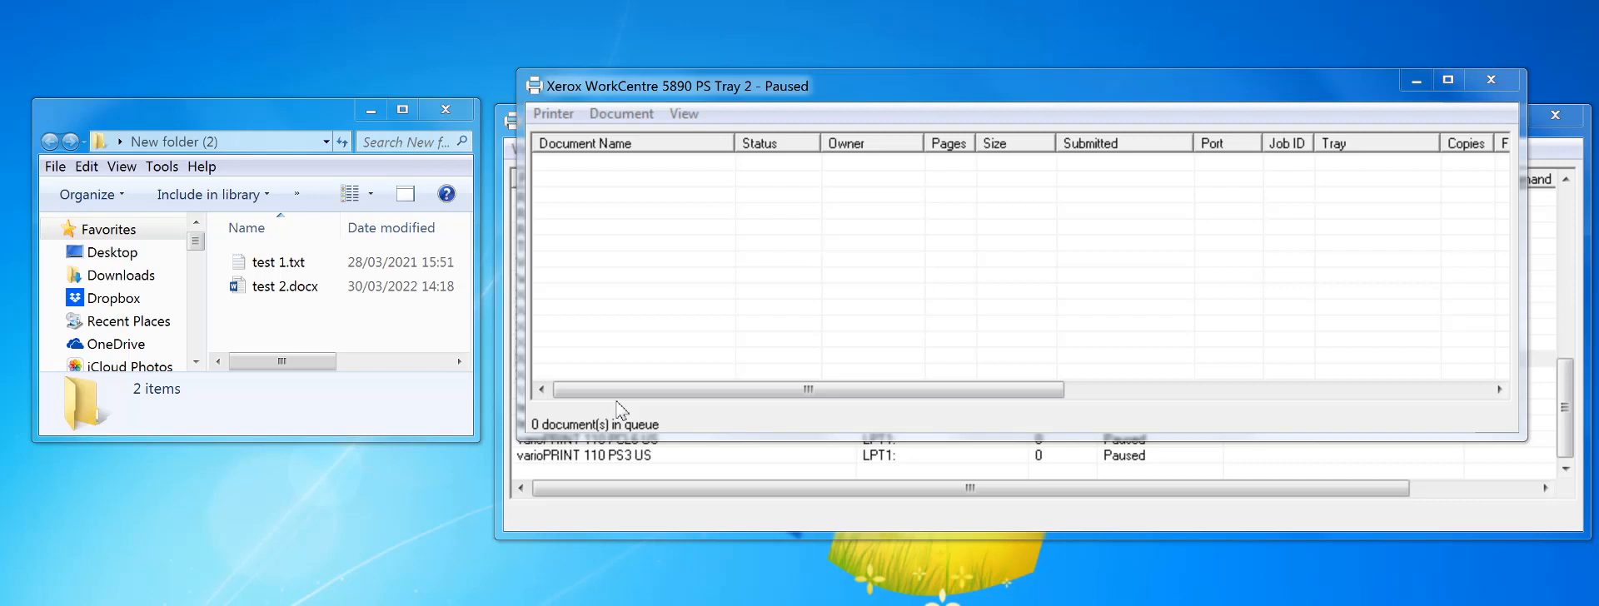
# Step: Select test 1.txt in Explorer to print it to Xerox WorkCentre 5890 PS Tray 2
pyautogui.click(282, 261)
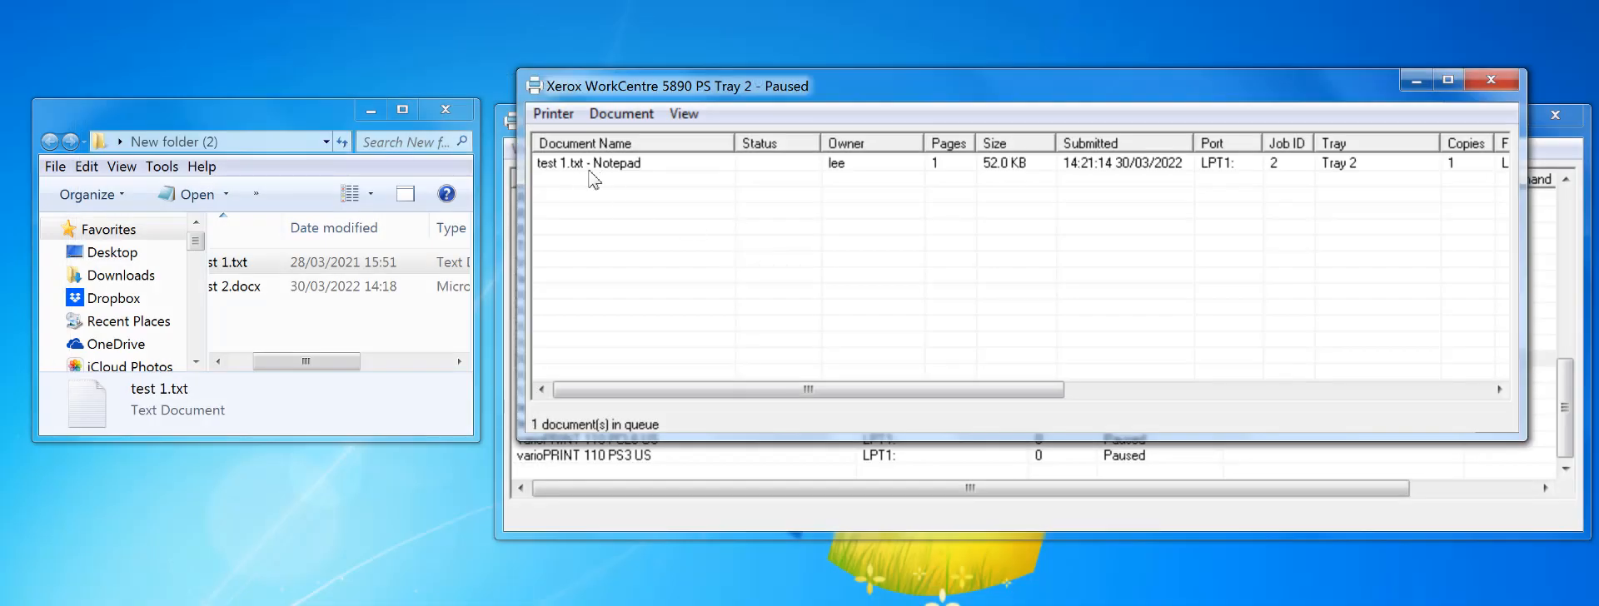
pyautogui.moveTo(637, 171)
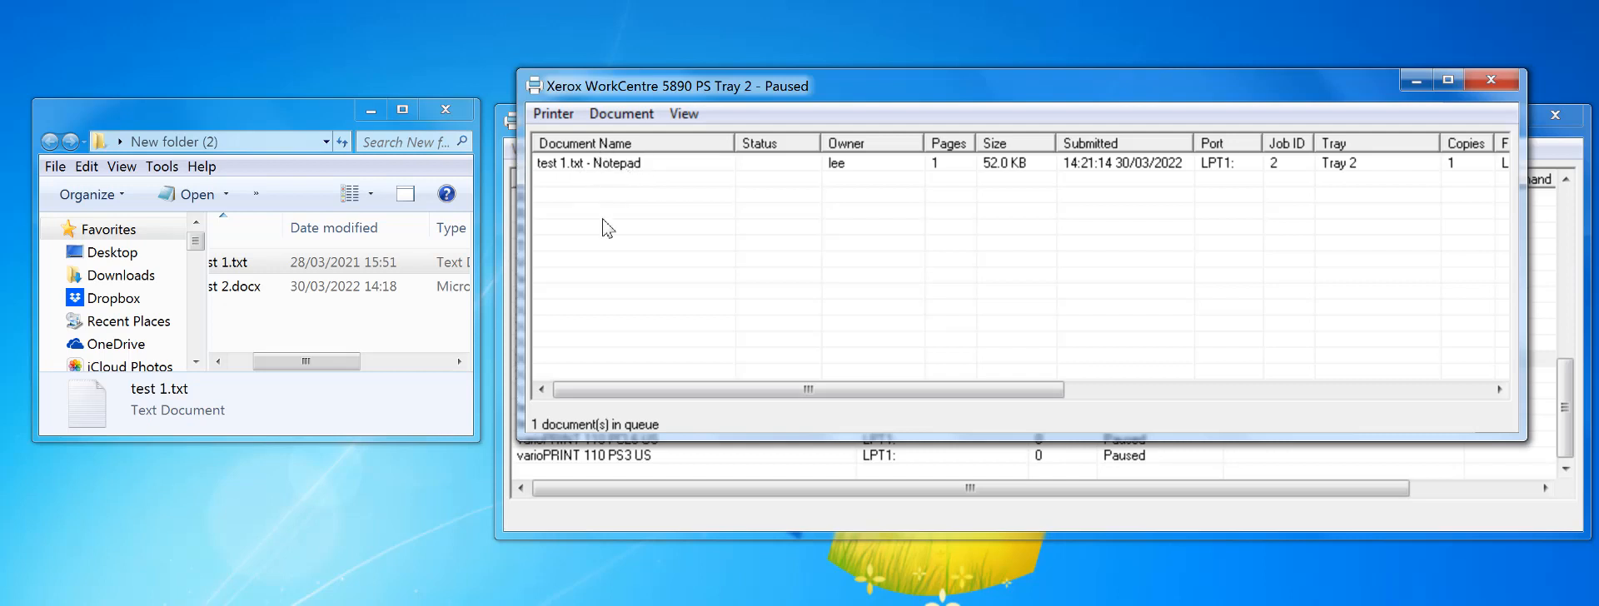
pyautogui.moveTo(689, 254)
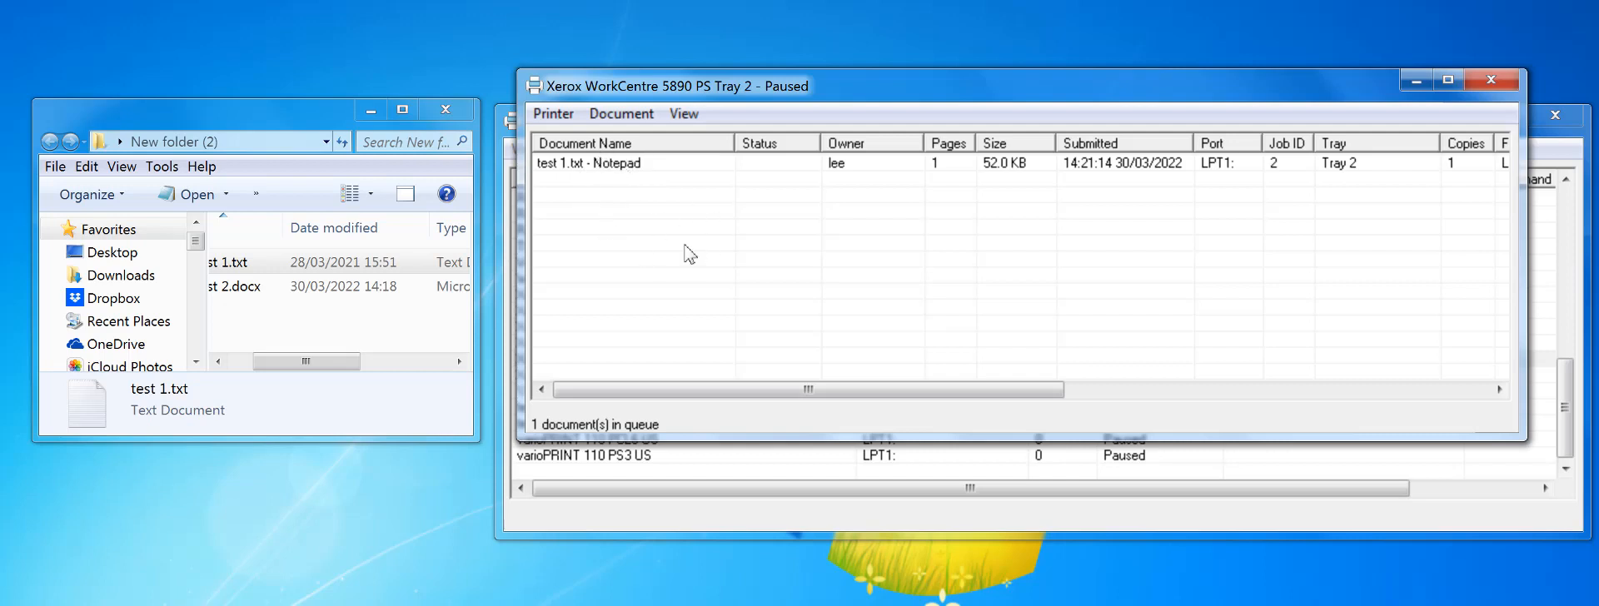
pyautogui.moveTo(345, 379)
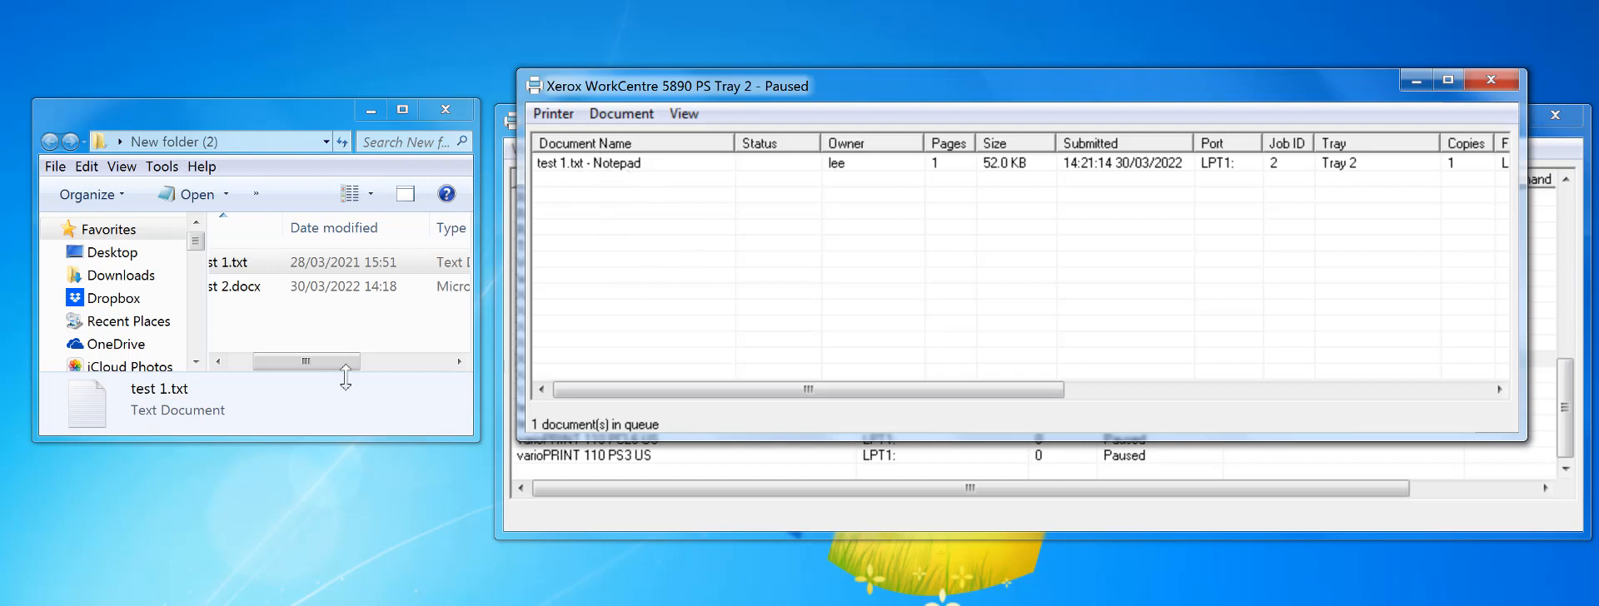
# Step: Select test 2.docx in Explorer to send it to the Tray 2 queue
pyautogui.click(282, 287)
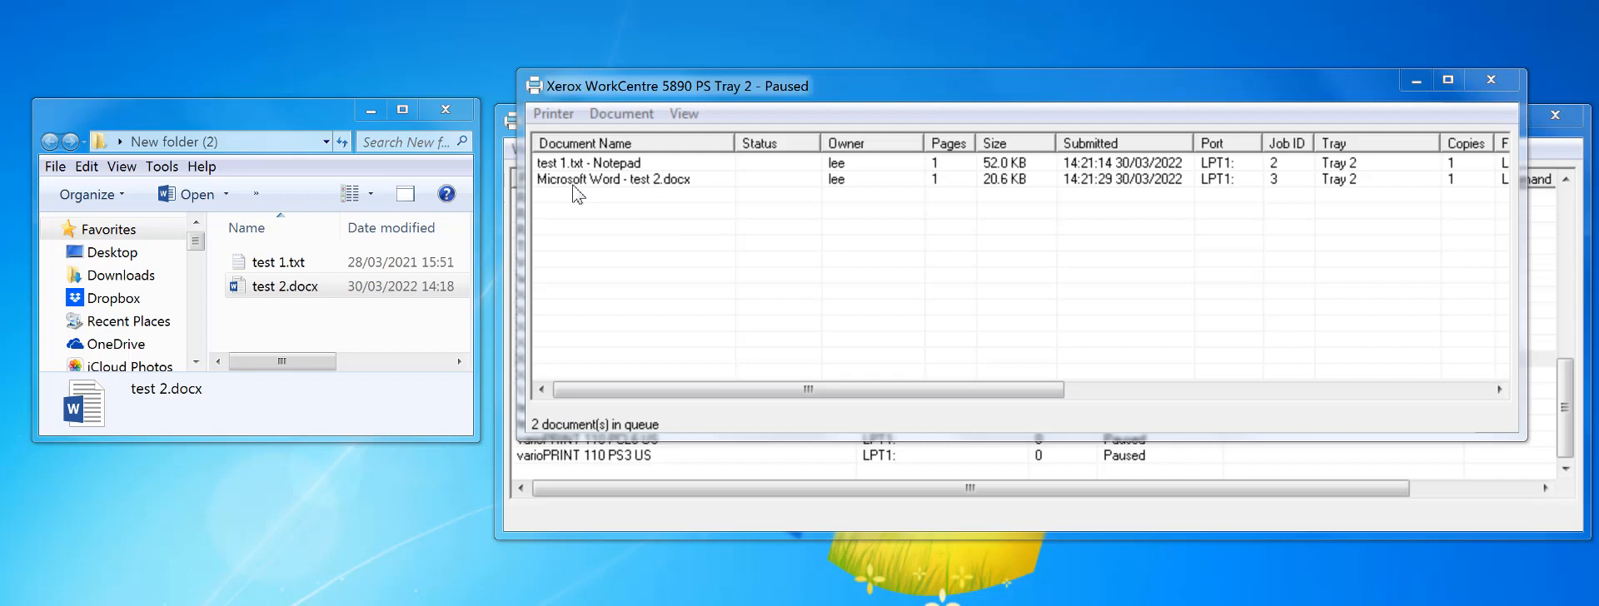
pyautogui.moveTo(638, 196)
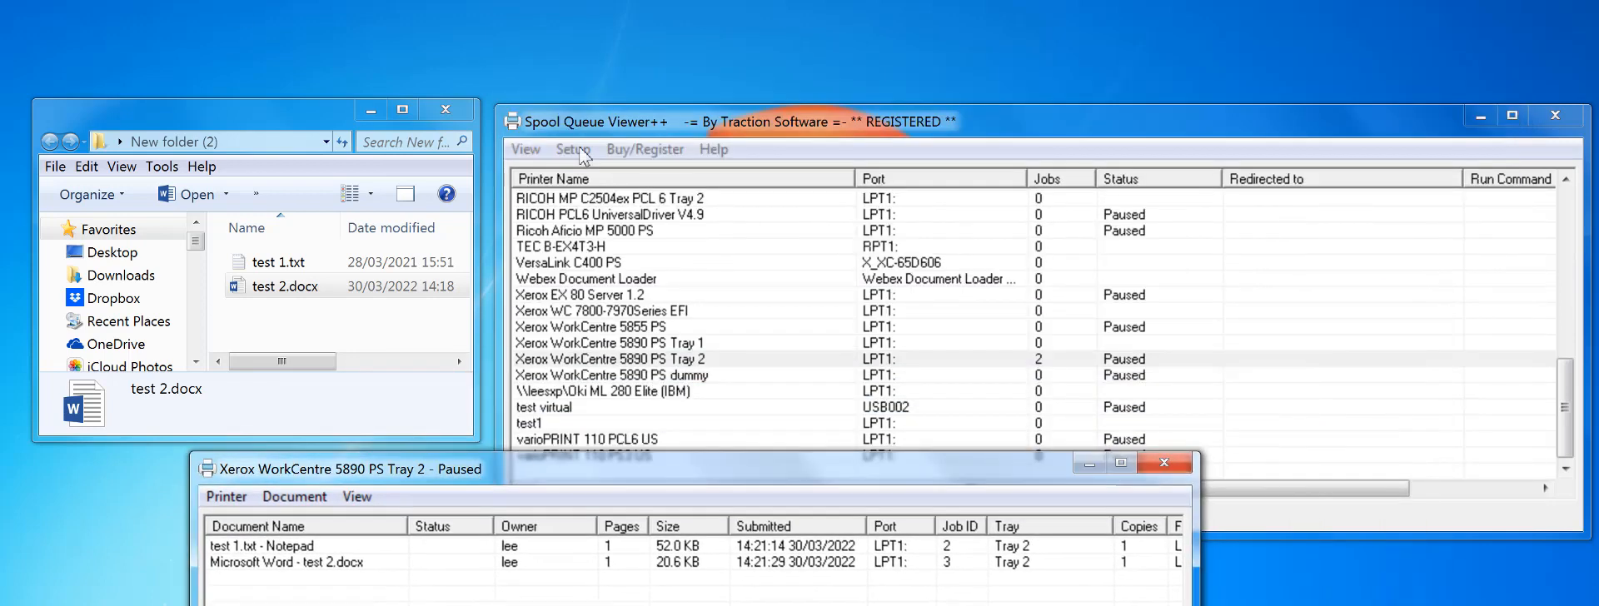
pyautogui.moveTo(987, 378)
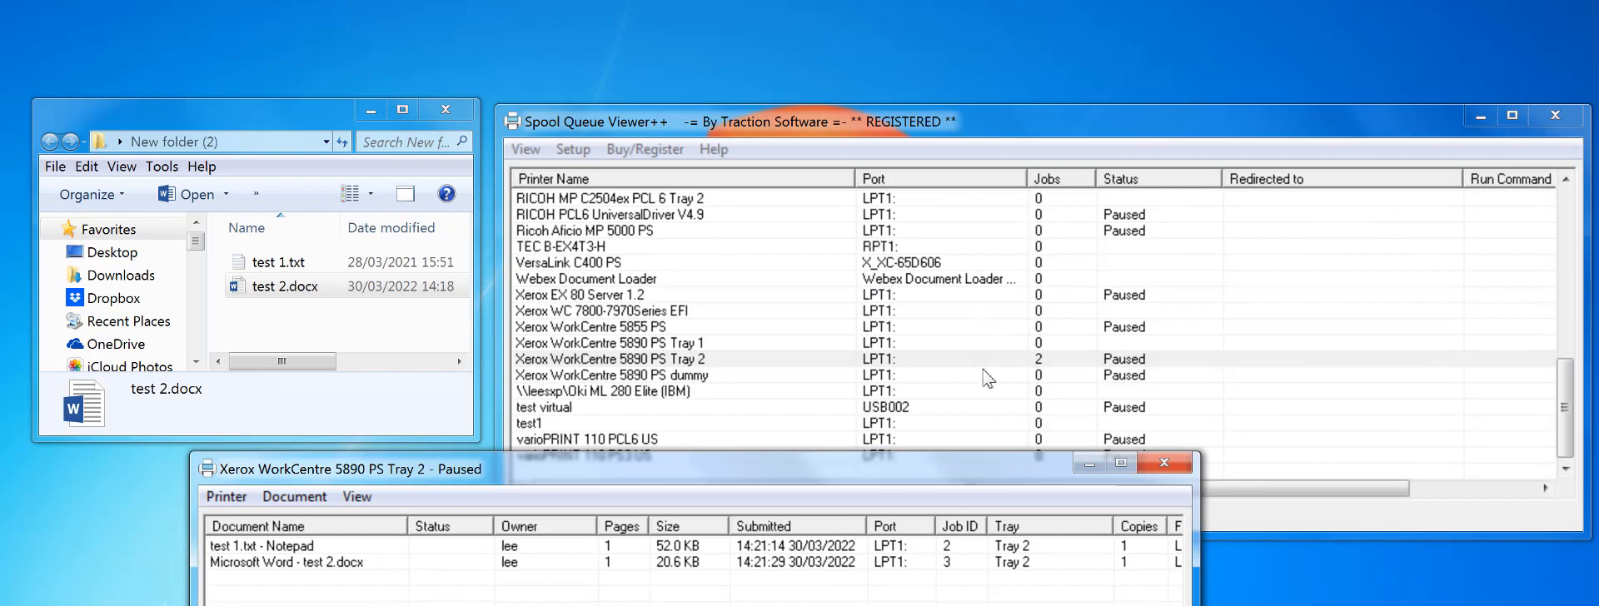
# Step: Select the Xerox WorkCentre 5890 PS dummy printer row in the printer list
pyautogui.click(612, 374)
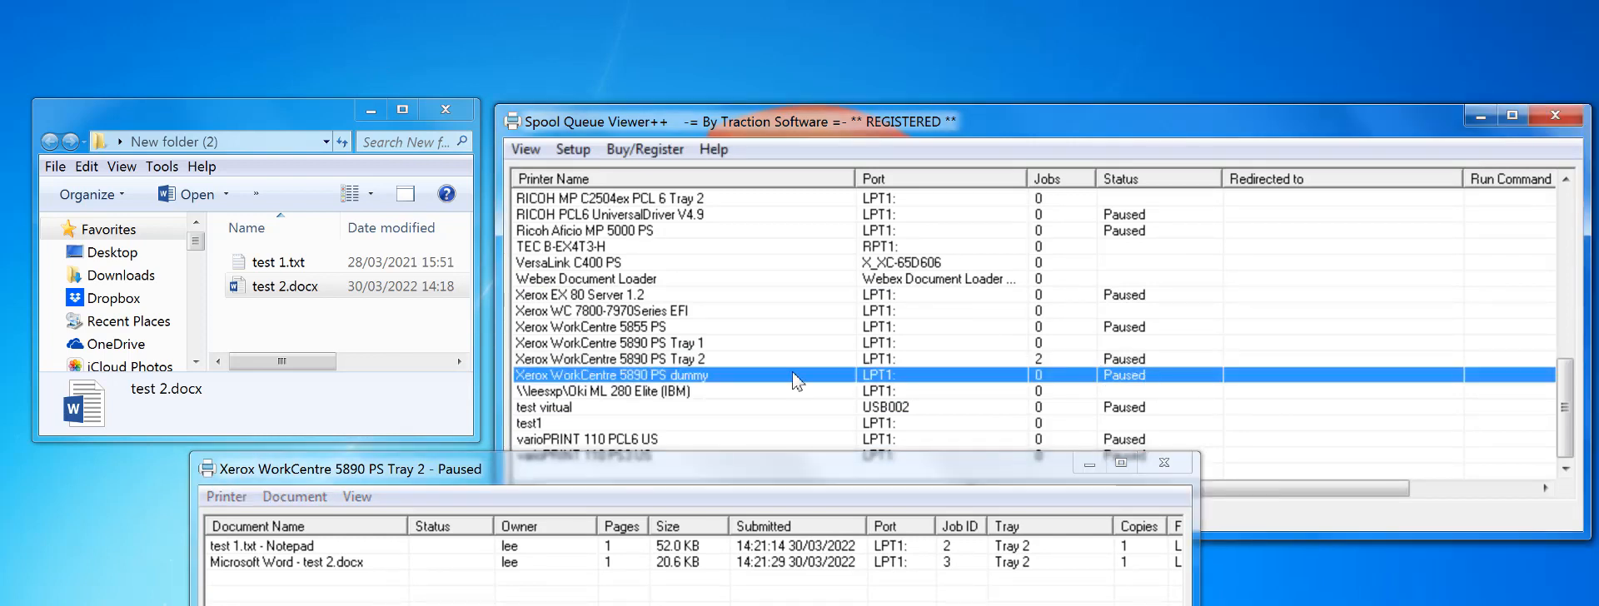
pyautogui.moveTo(706, 375)
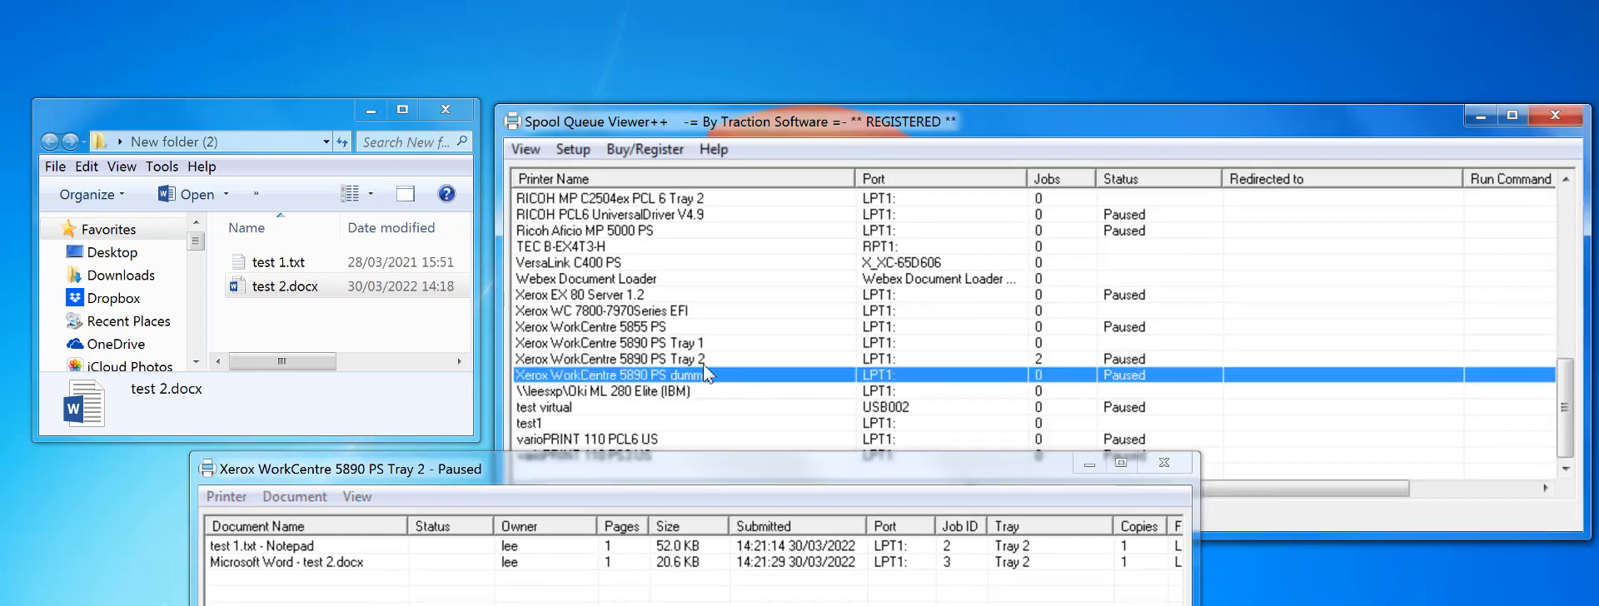
pyautogui.moveTo(694, 378)
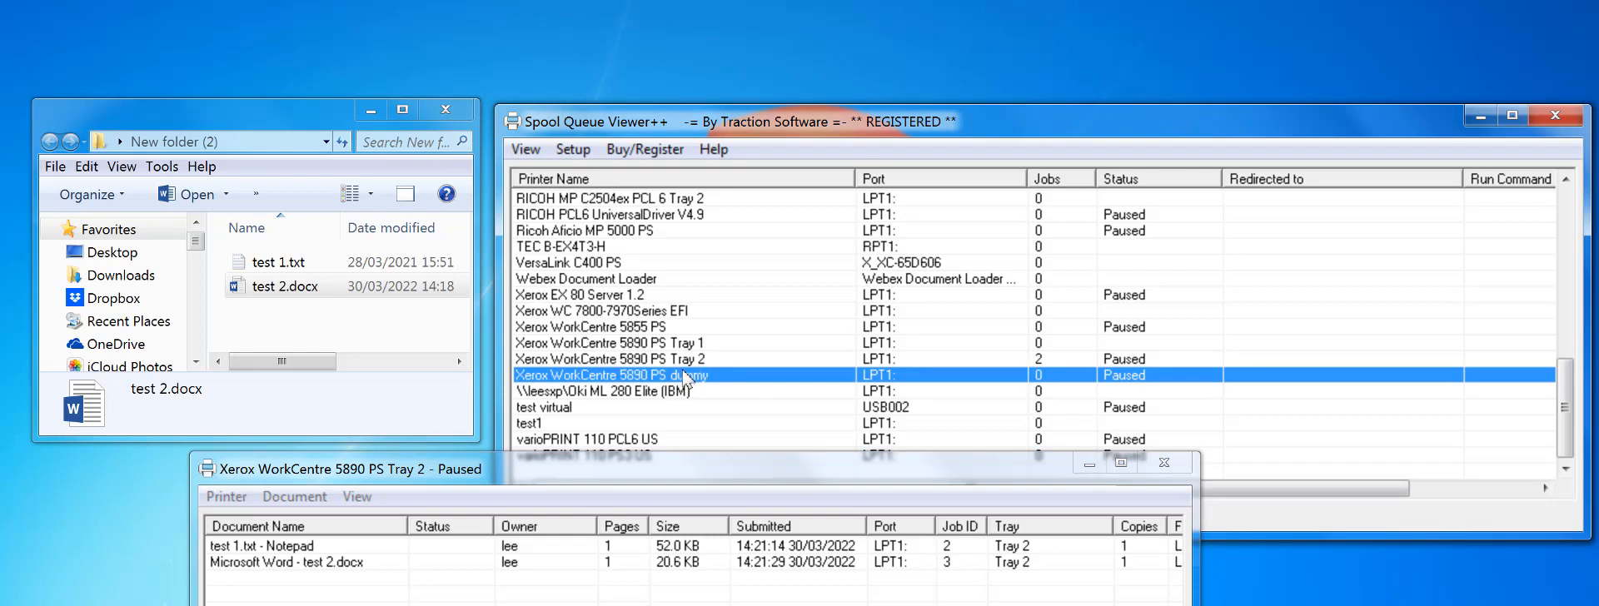
pyautogui.moveTo(689, 379)
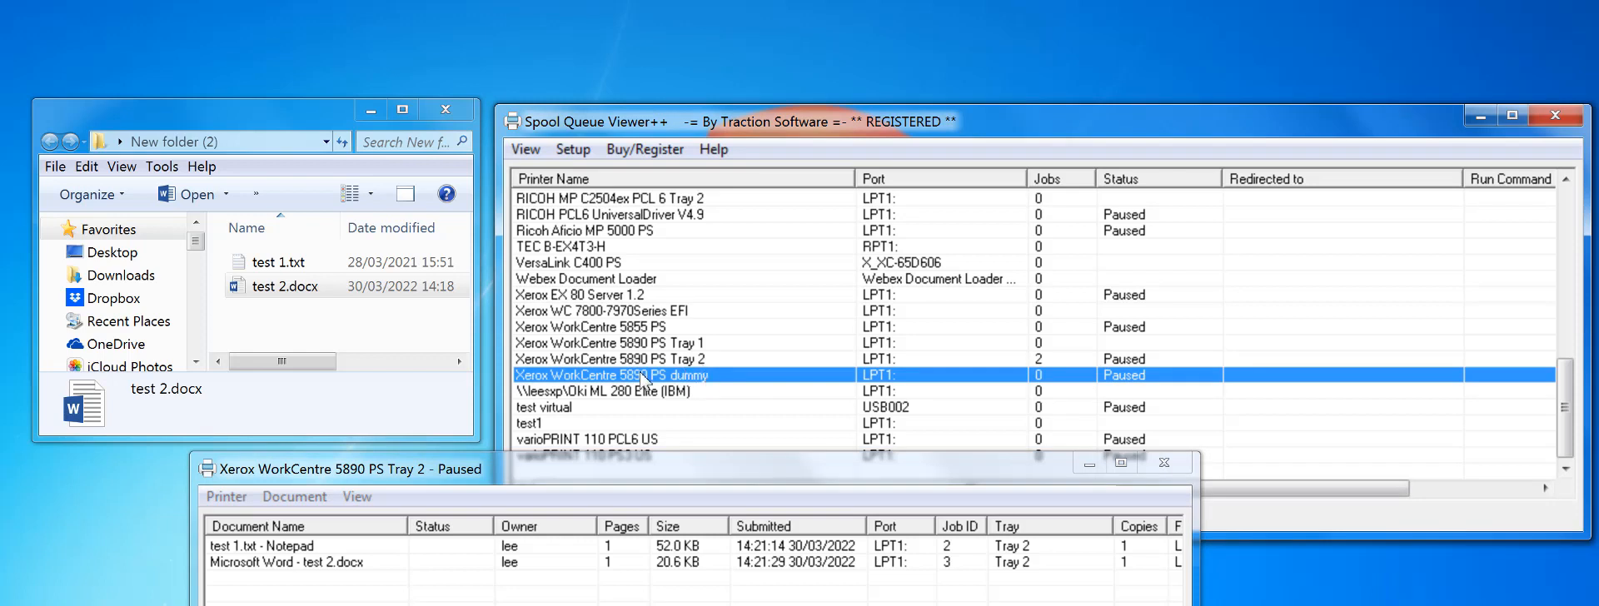
pyautogui.moveTo(709, 373)
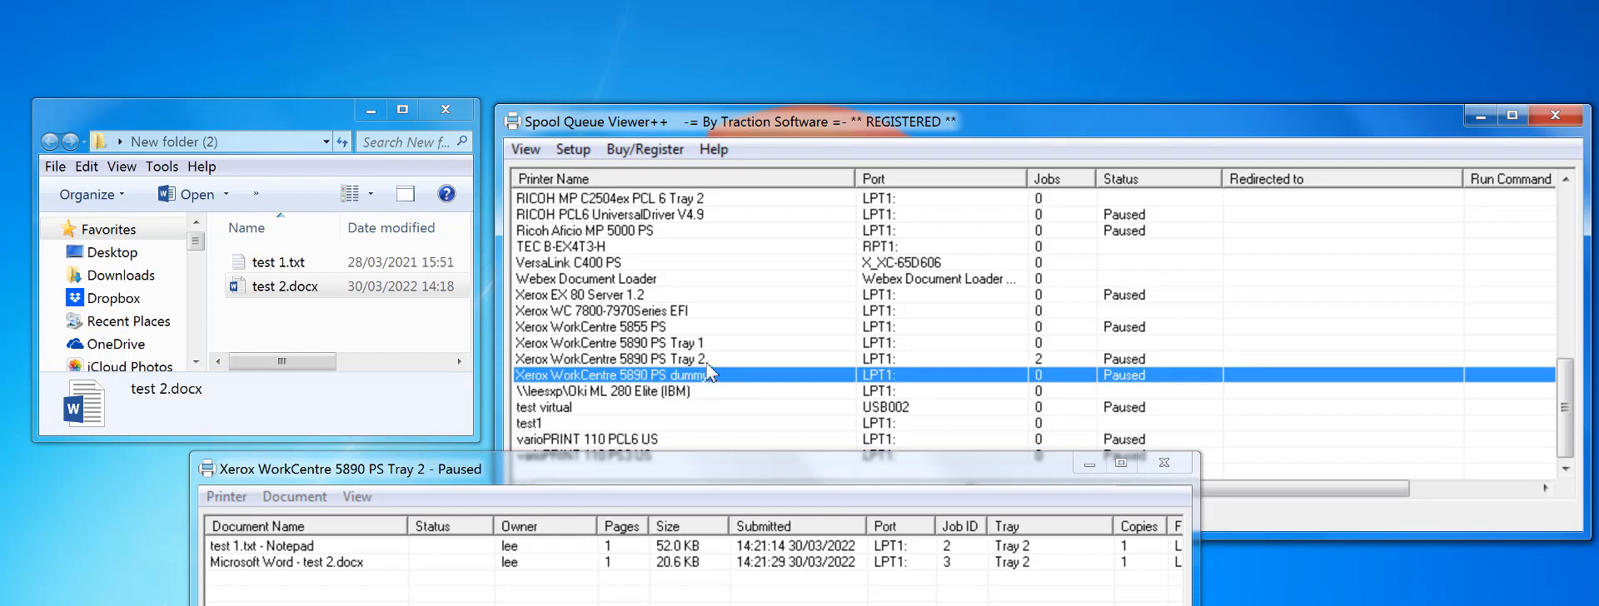
pyautogui.moveTo(698, 389)
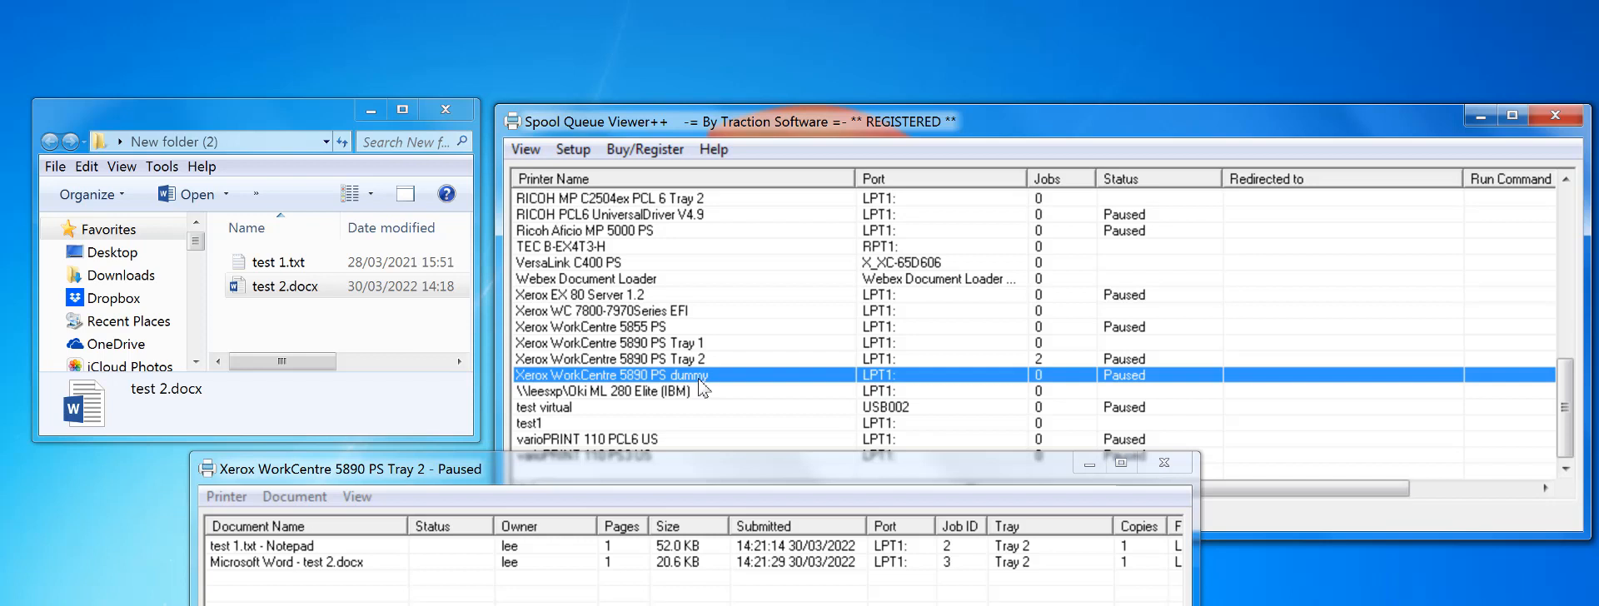
pyautogui.moveTo(1017, 414)
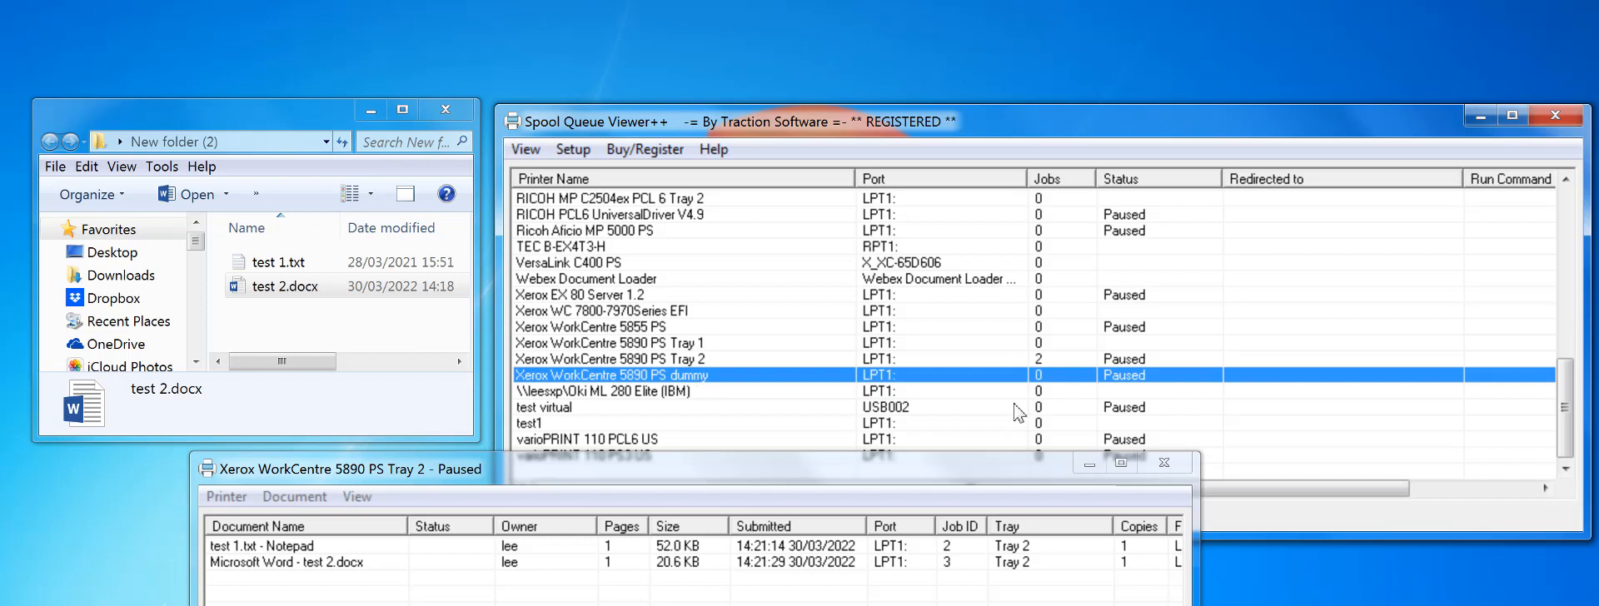
# Step: Redirect all of the dummy printer's prints to Xerox WorkCentre 5890 PS Tray 2
pyautogui.rightClick(613, 375)
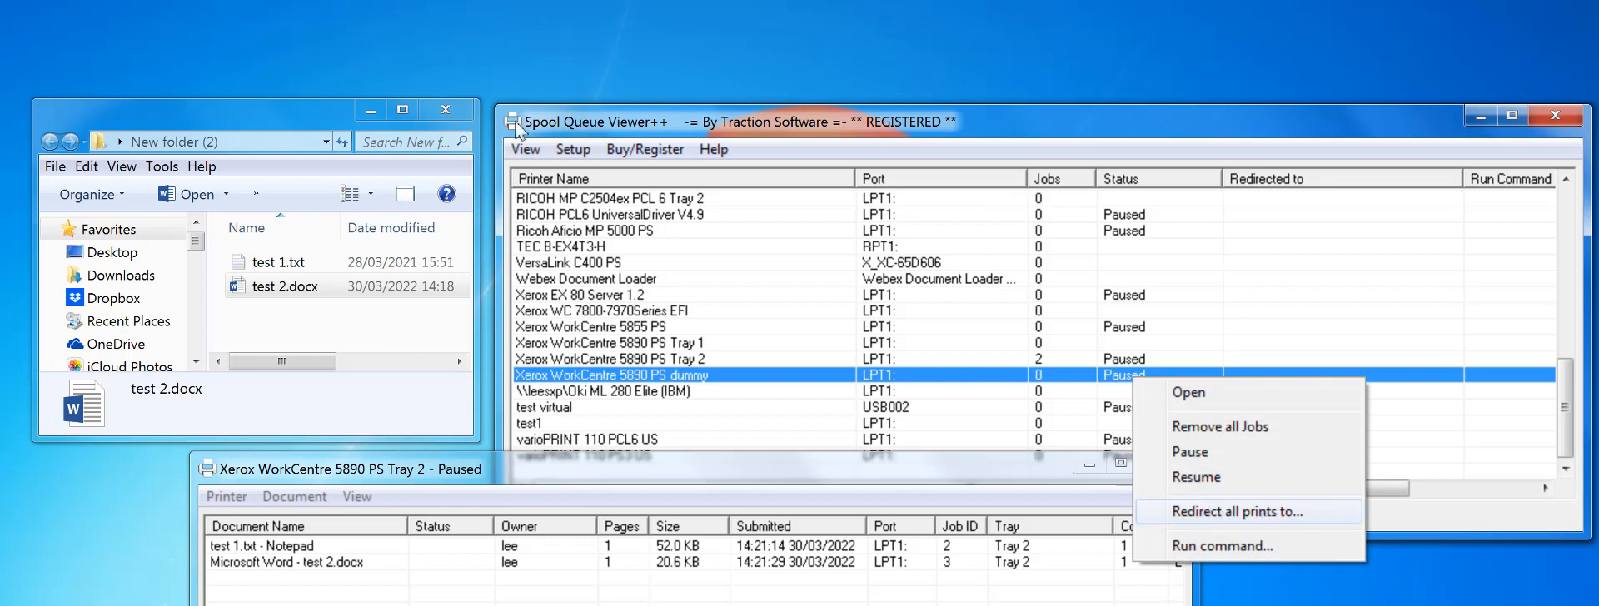
pyautogui.click(1230, 512)
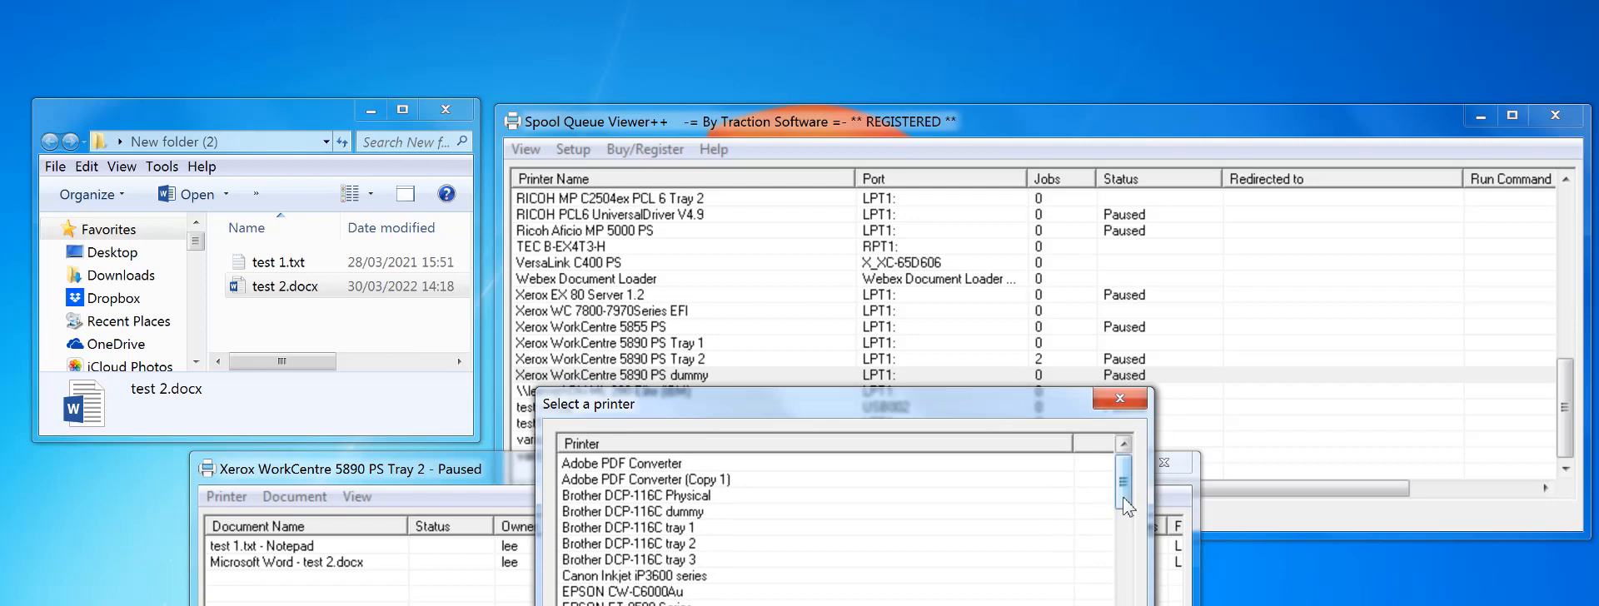
pyautogui.scroll(-3)
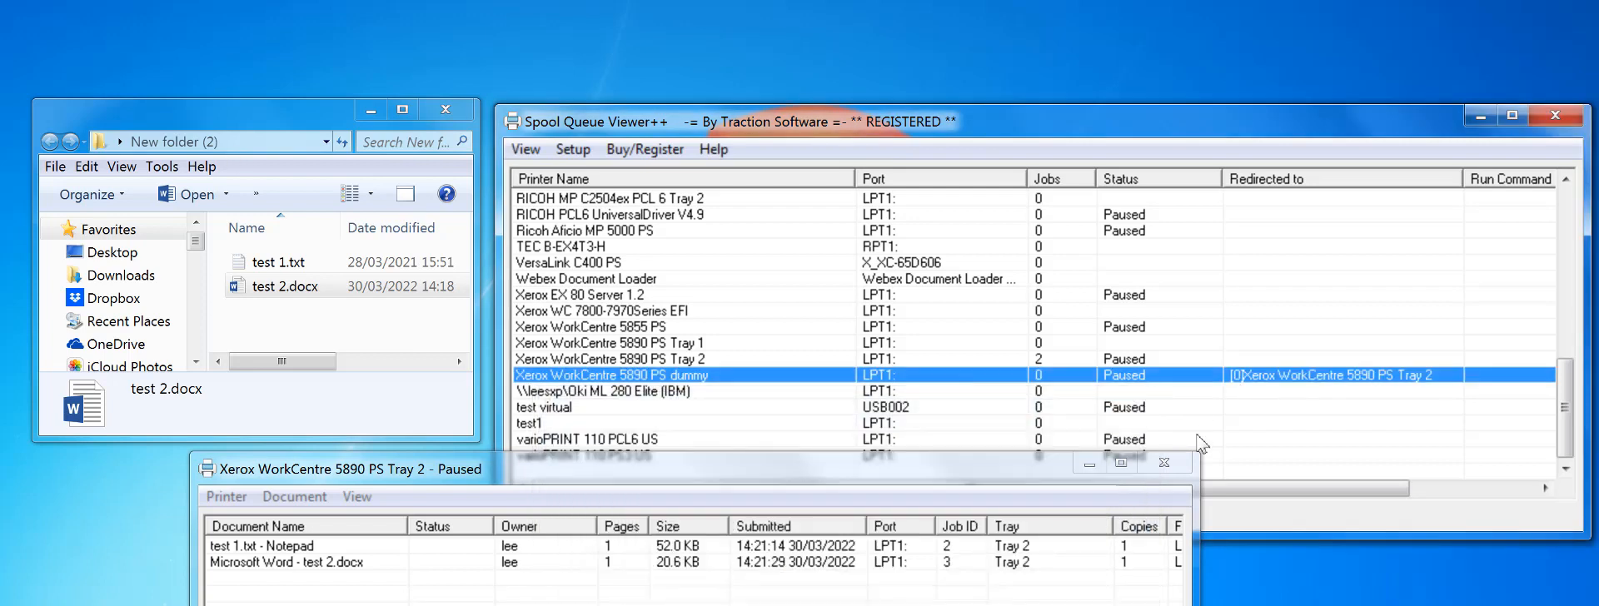
pyautogui.moveTo(692, 397)
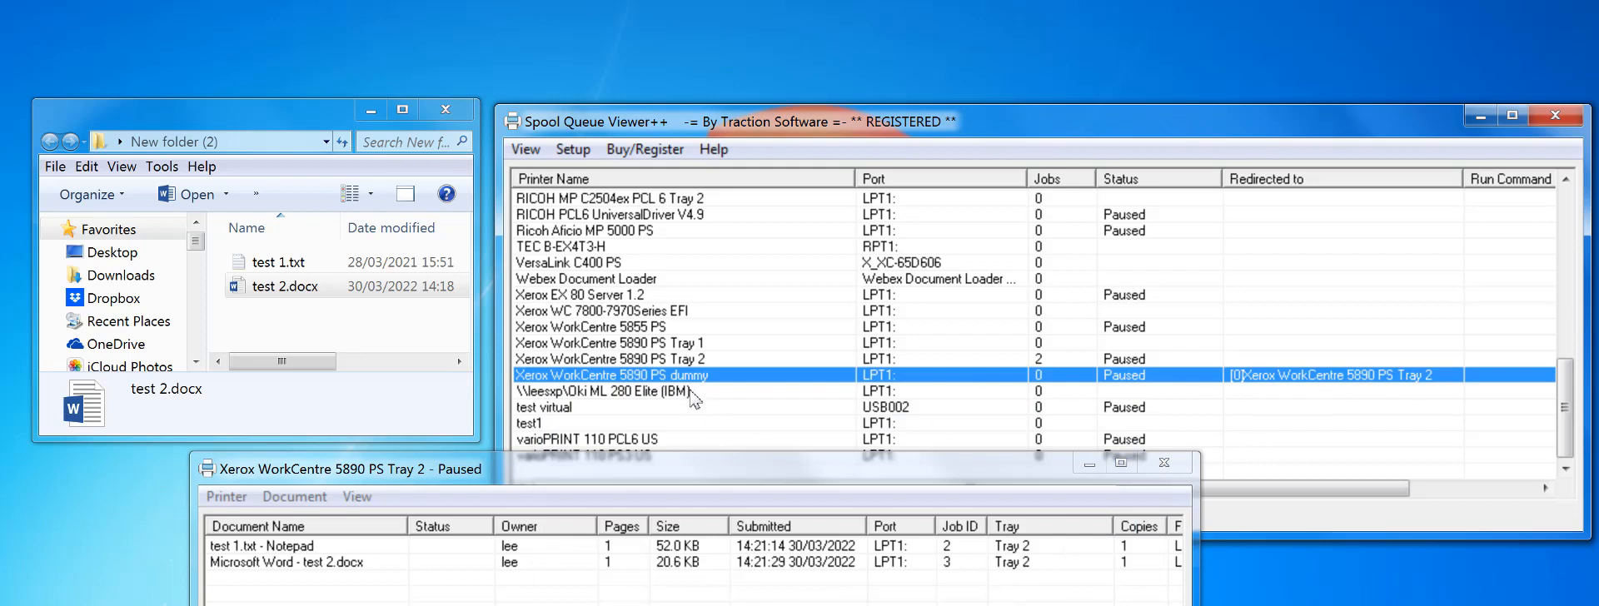
pyautogui.doubleClick(609, 375)
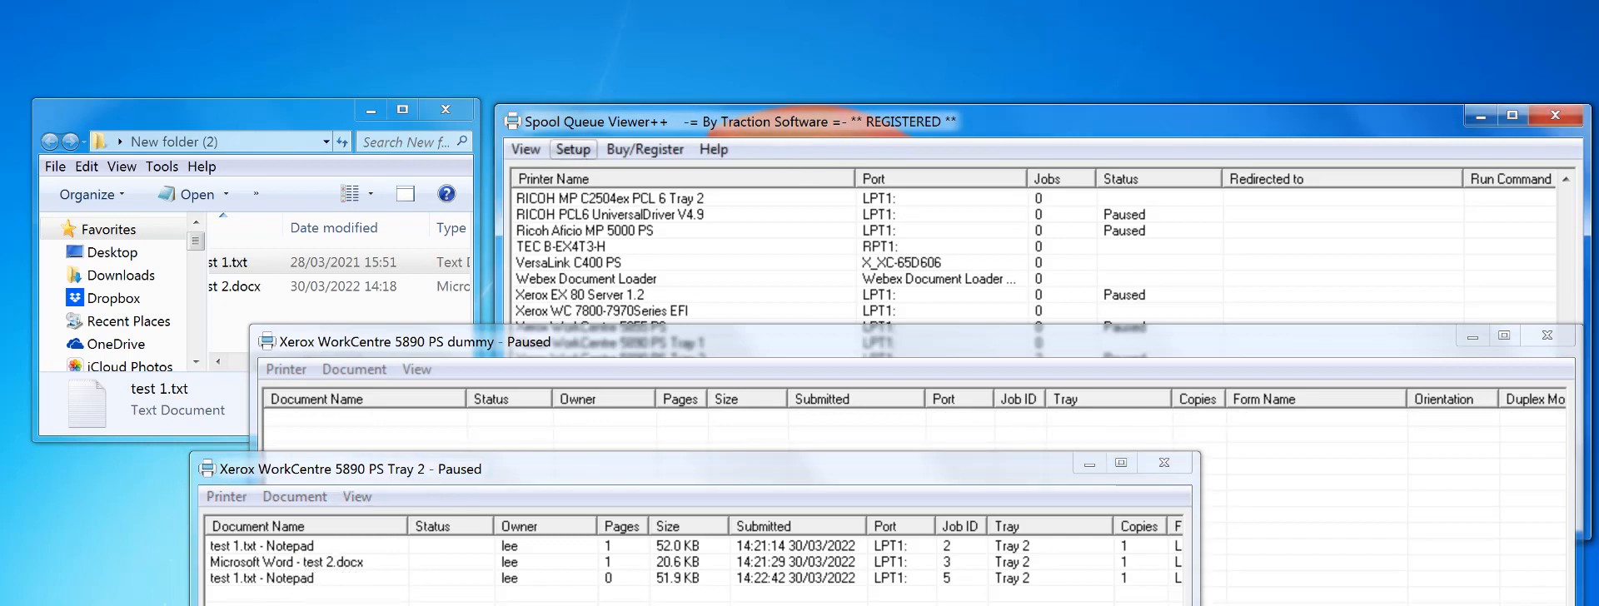
# Step: Open the Spool Queue Viewer++ program options from the Setup menu
pyautogui.click(573, 150)
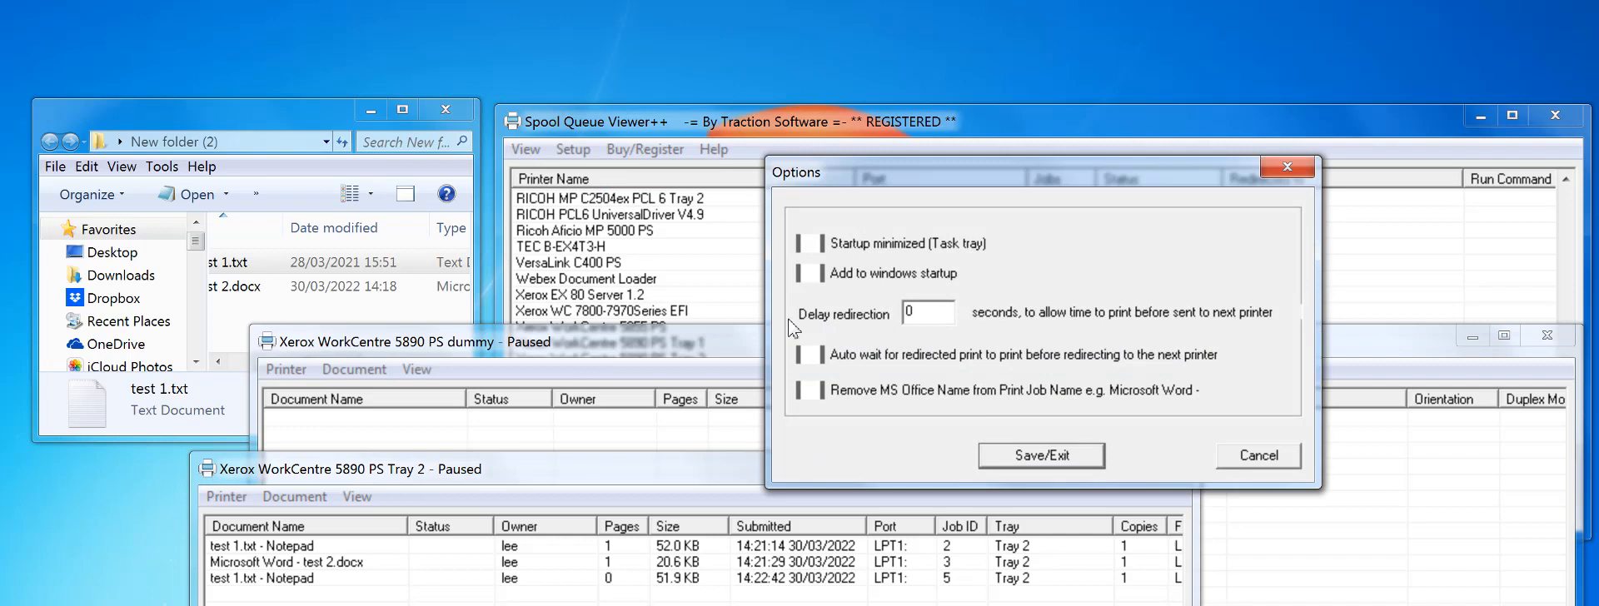
# Step: Tick Remove MS Office Name from Print Job Name in Options
pyautogui.click(811, 390)
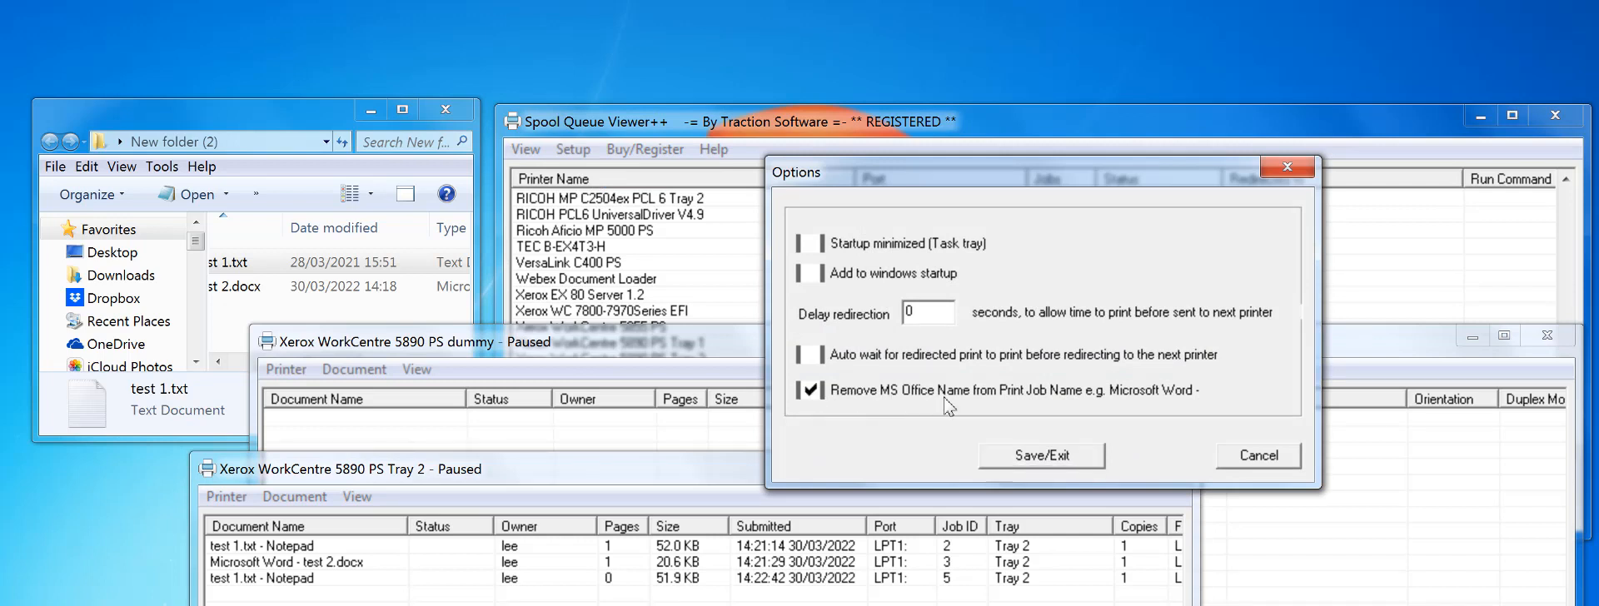
pyautogui.moveTo(1073, 407)
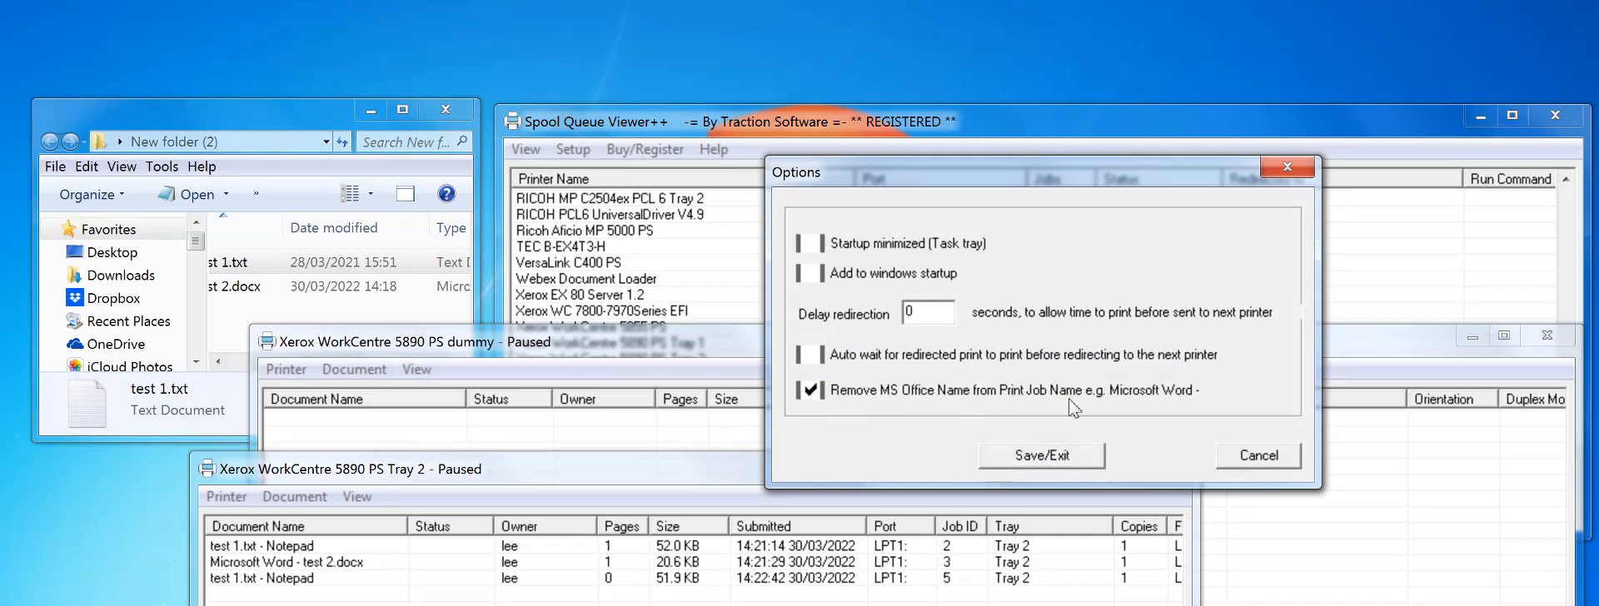
pyautogui.moveTo(1199, 405)
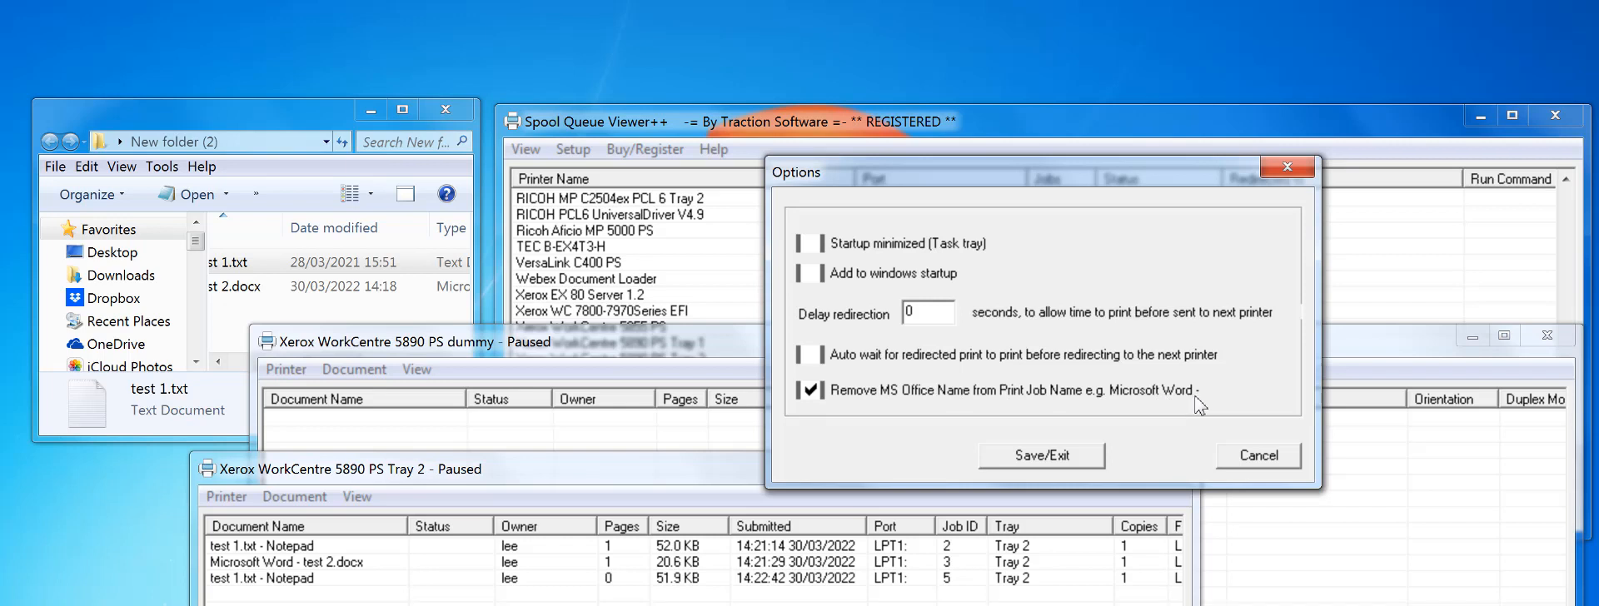
pyautogui.moveTo(1042, 463)
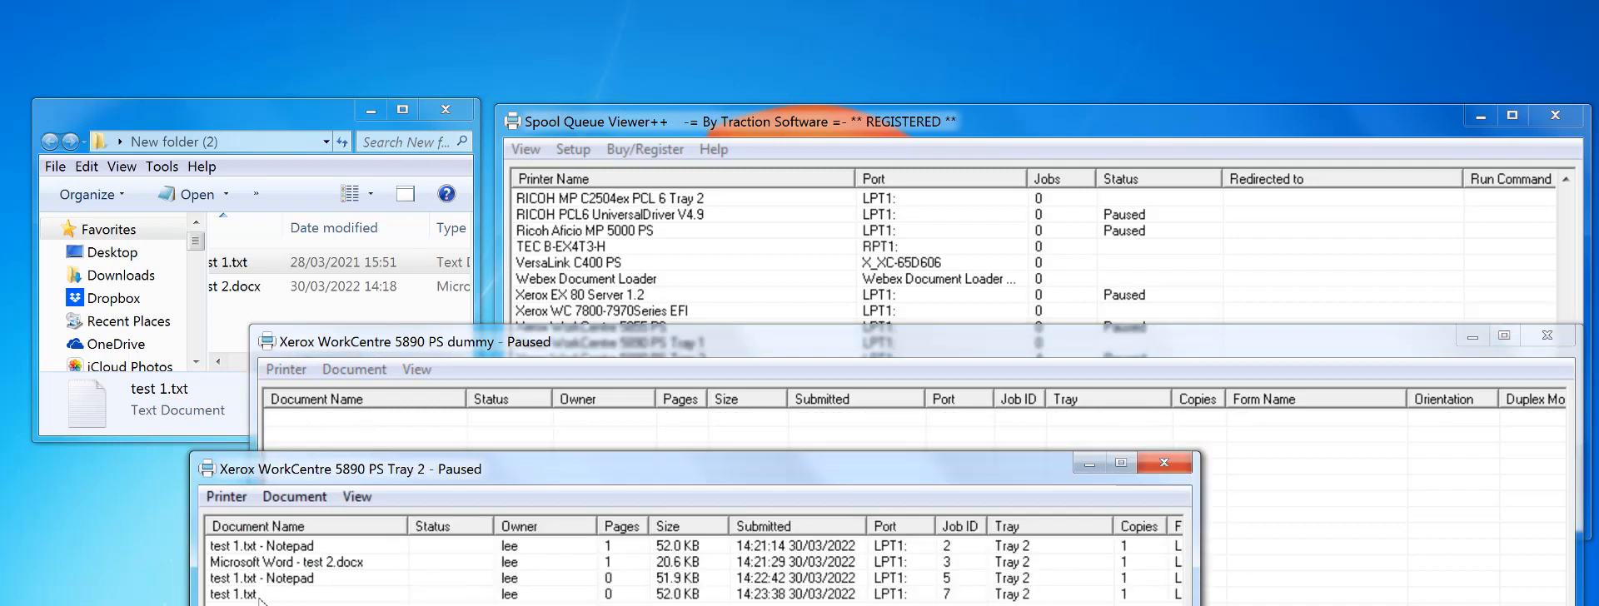
pyautogui.click(271, 594)
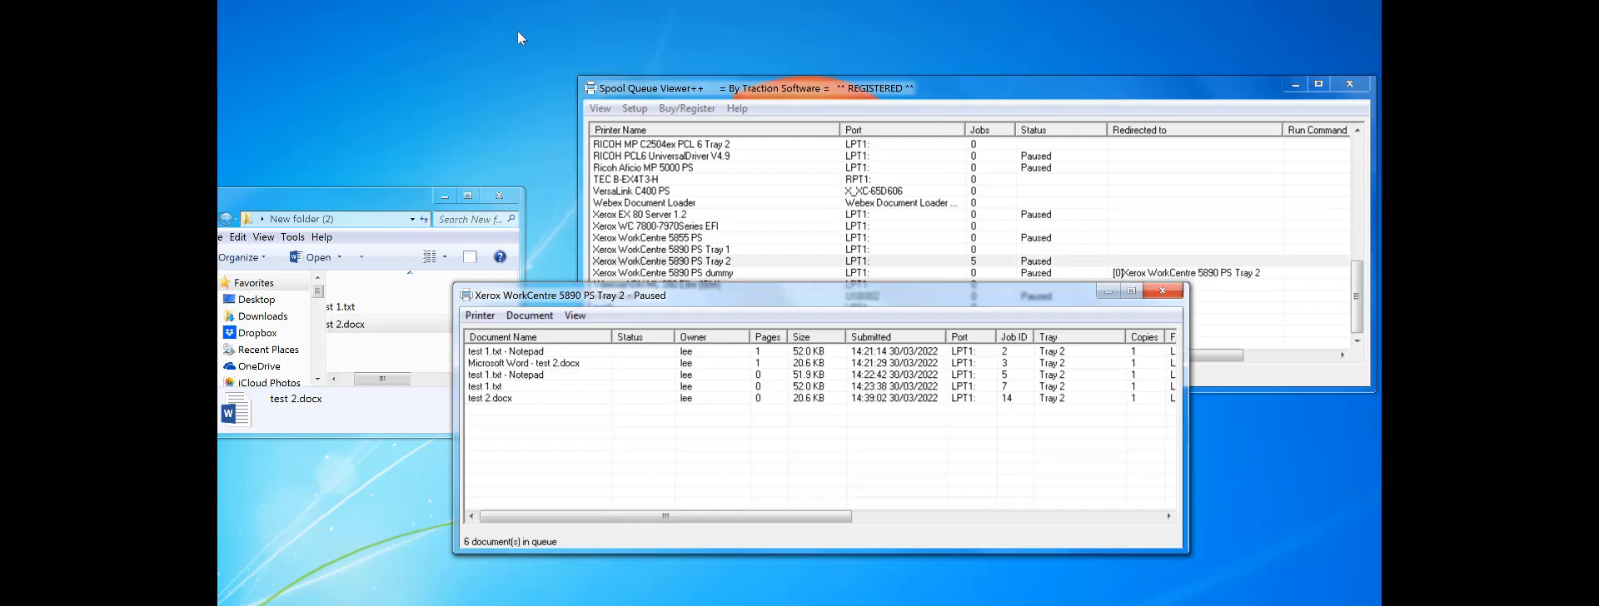
pyautogui.click(500, 397)
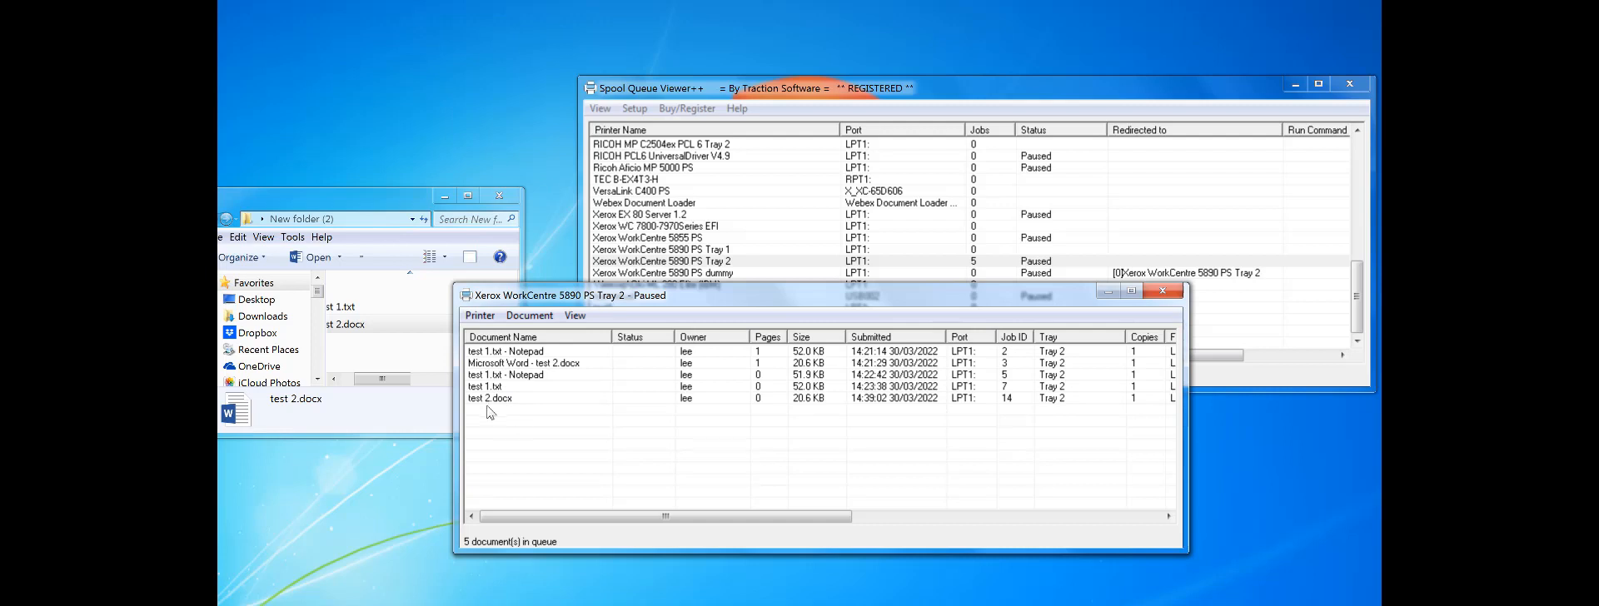
pyautogui.moveTo(510, 406)
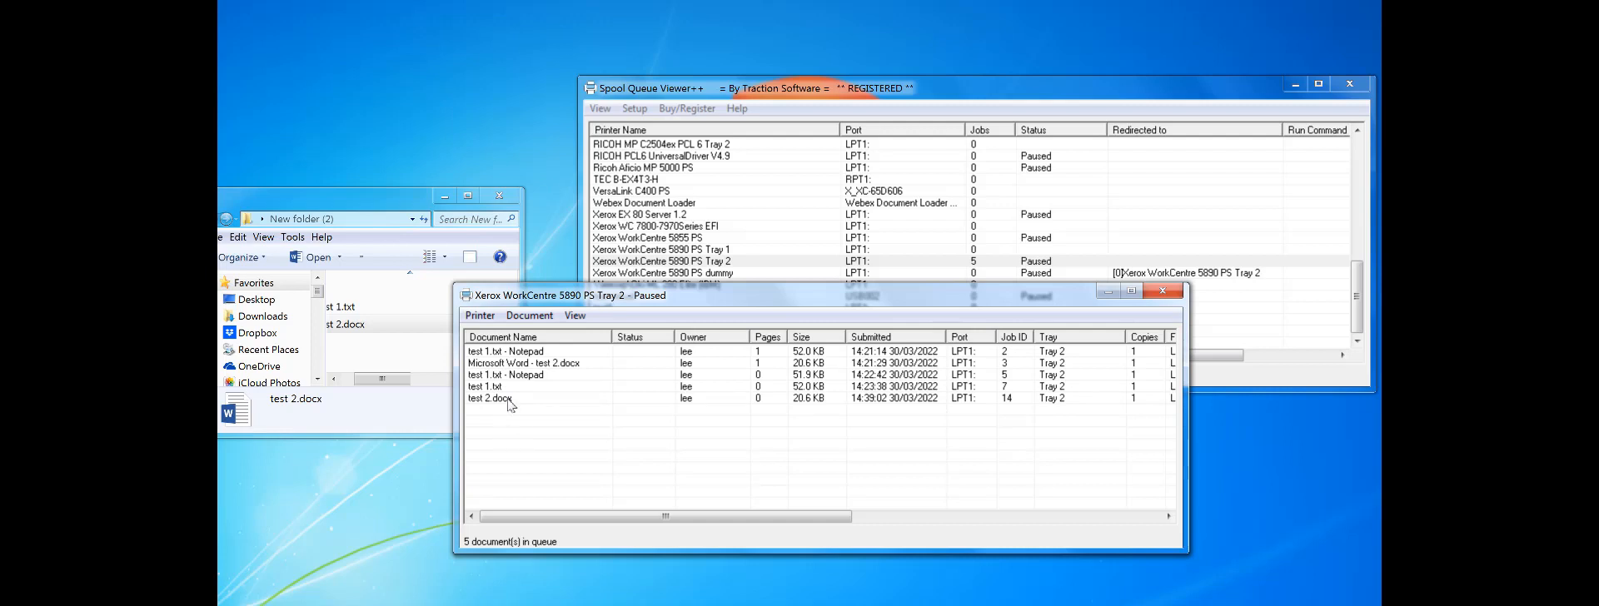
pyautogui.moveTo(548, 371)
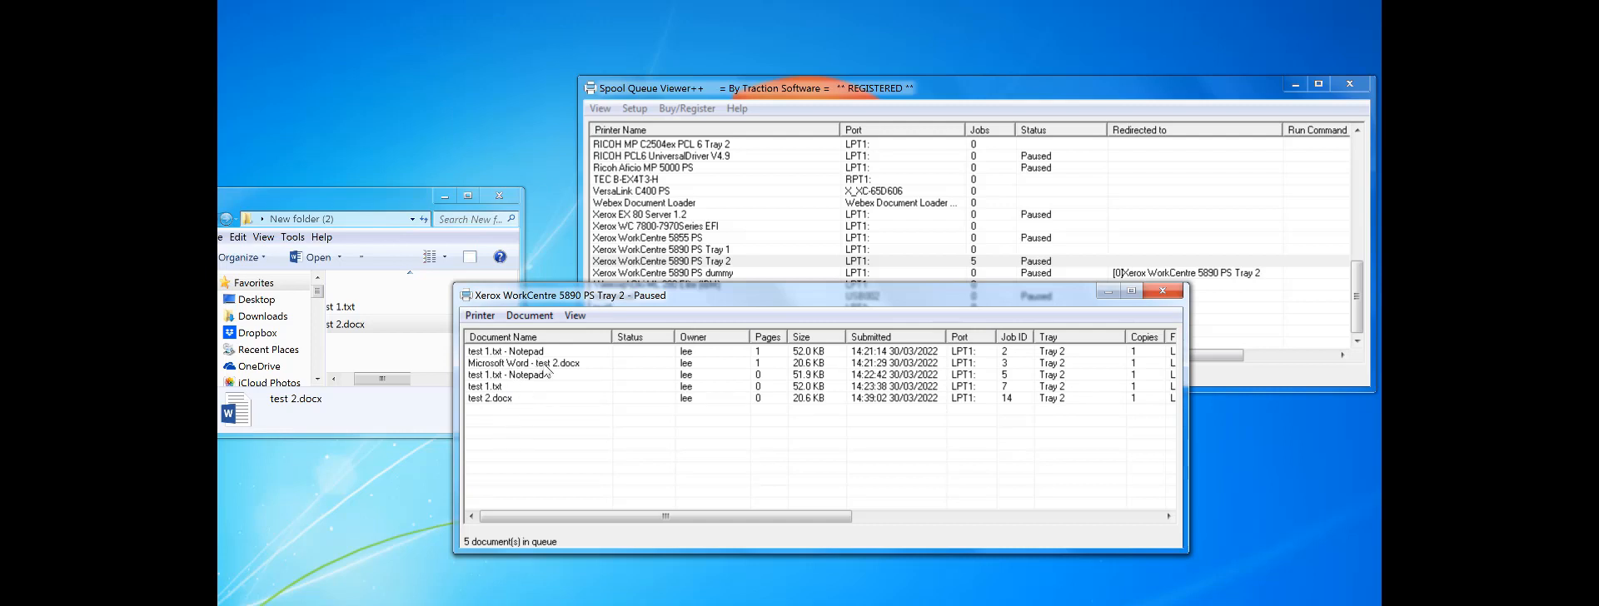
pyautogui.moveTo(1310, 602)
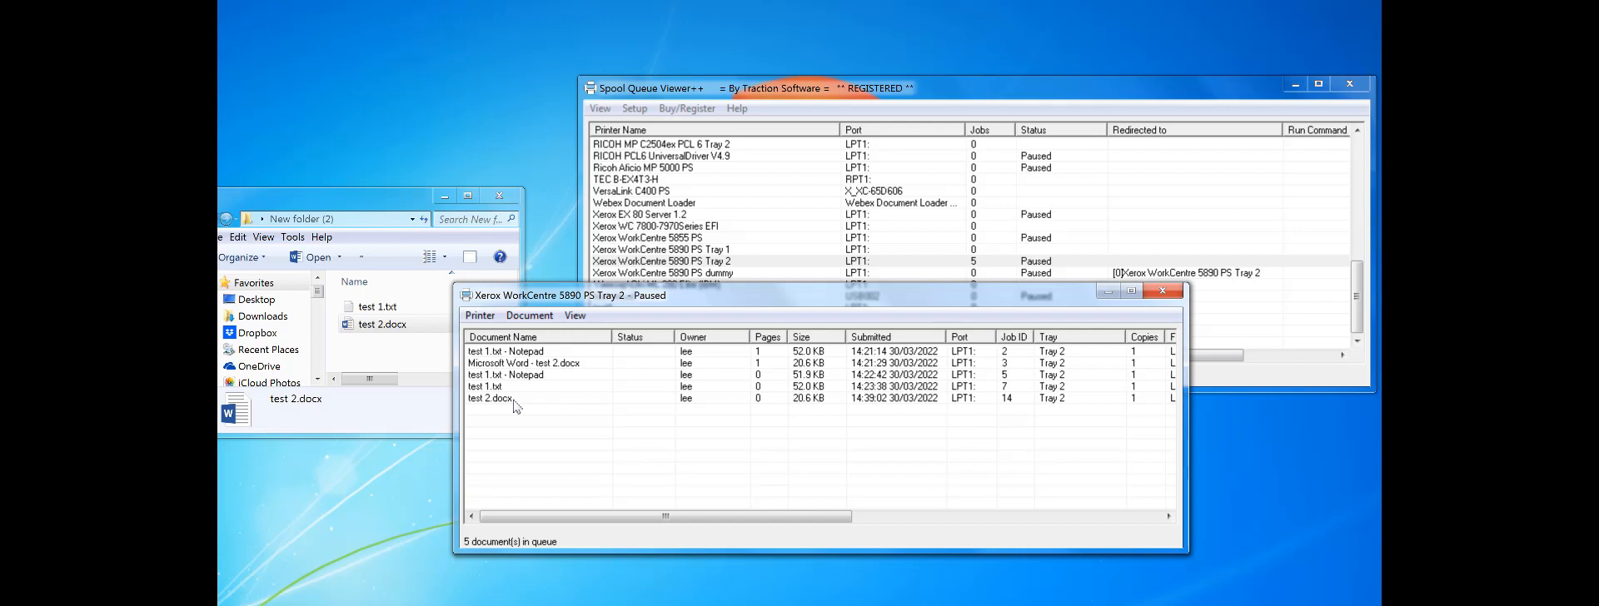
pyautogui.moveTo(515, 405)
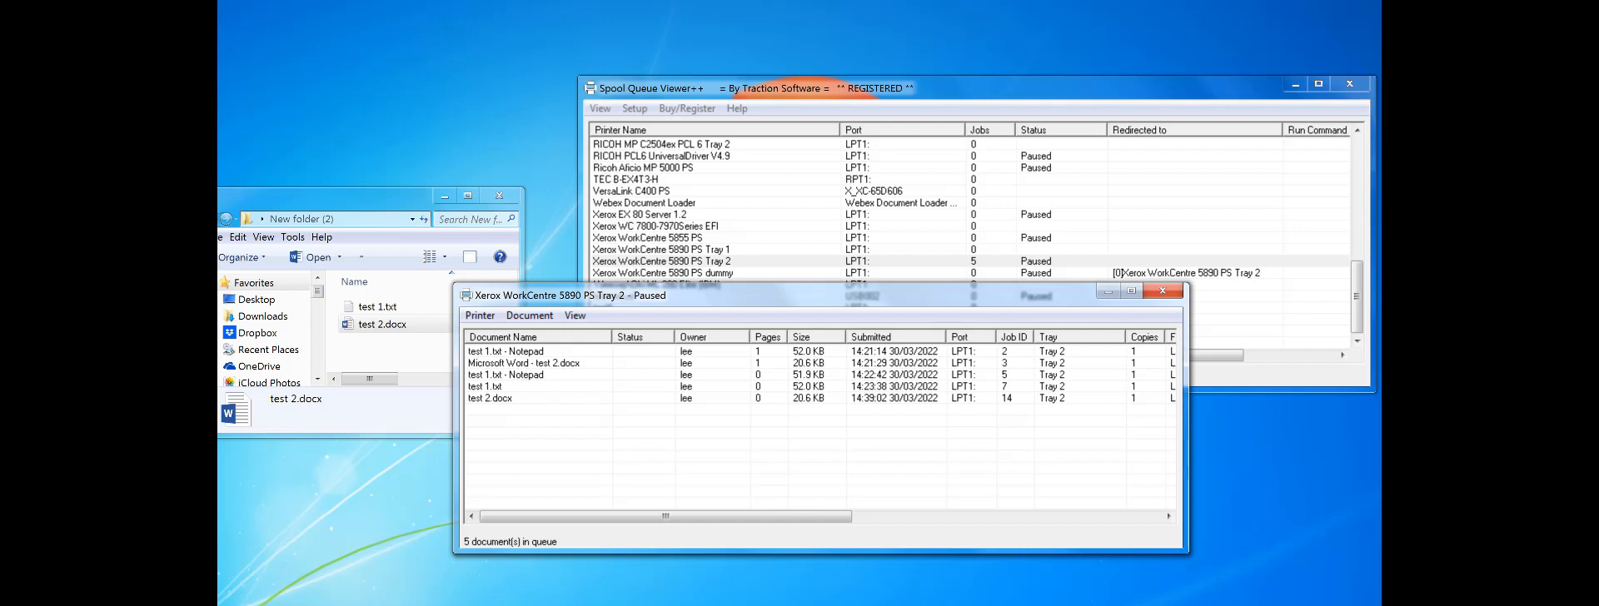